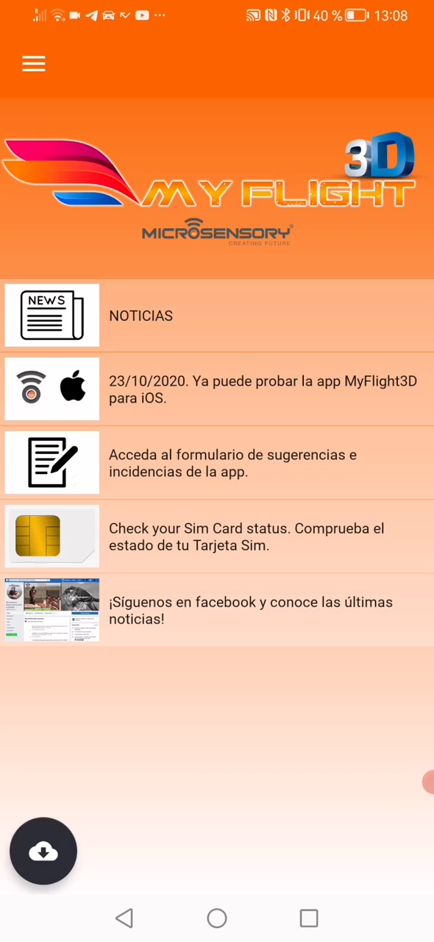
Step: Open the MyFlight3D navigation drawer listing Live, Storage and Remote Control
left_click(34, 64)
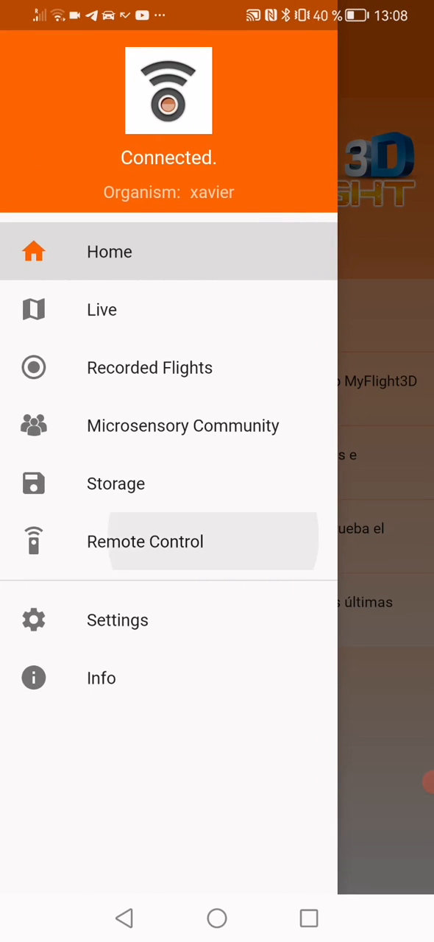
Step: Choose Remote Control from the navigation drawer
left_click(145, 540)
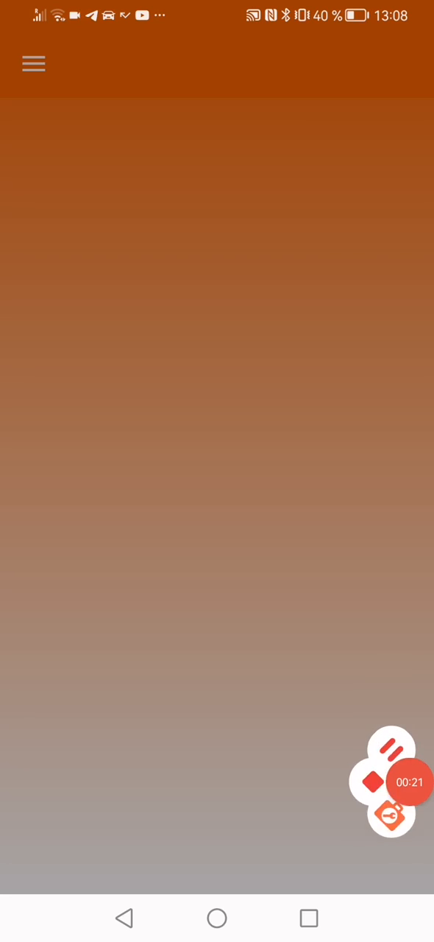